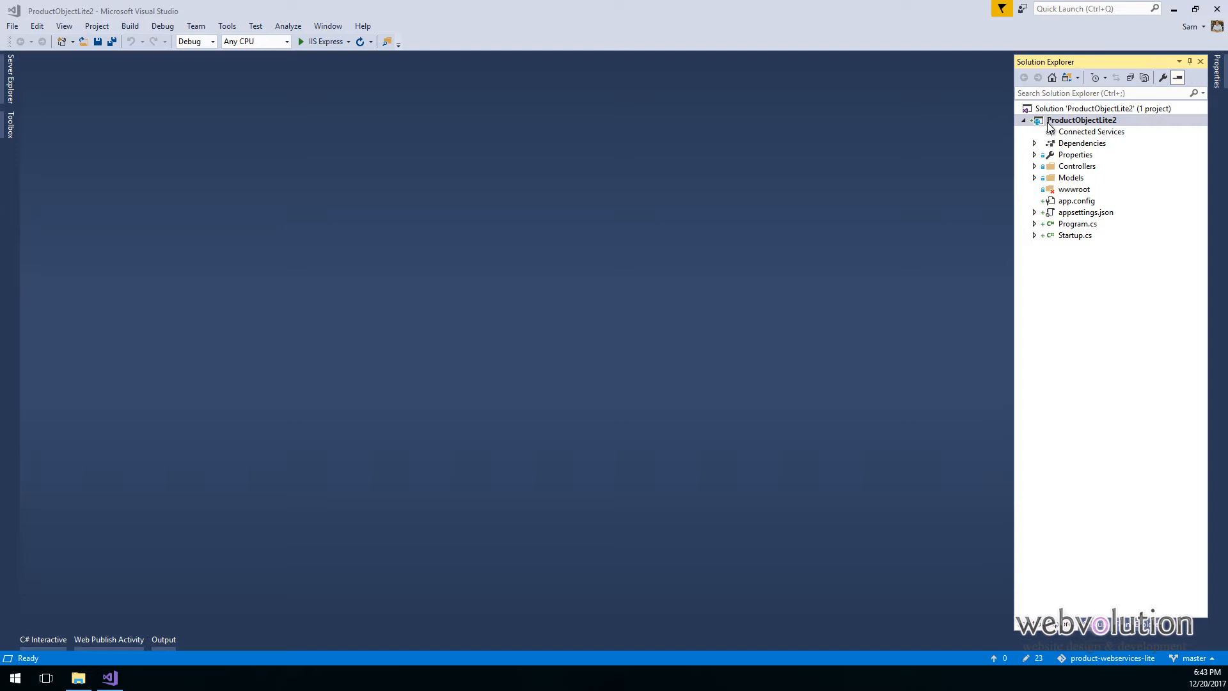
mouse_move(818, 148)
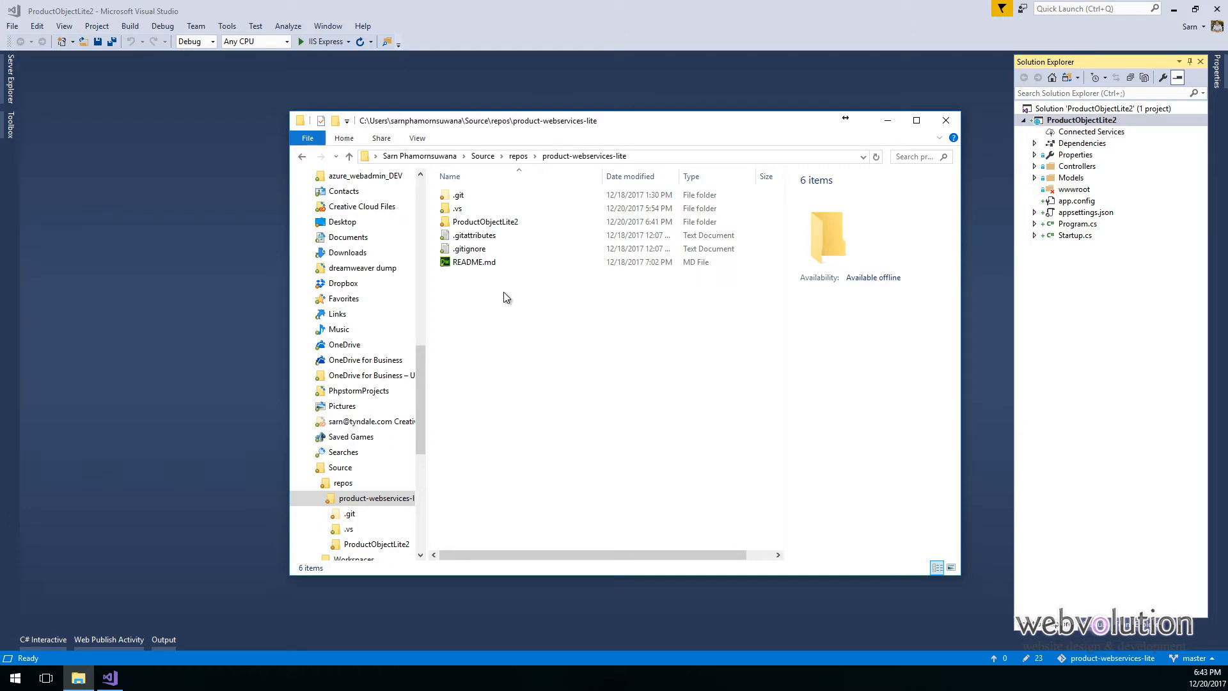
Quit Visual Studio with the ProductObjectLite2 solution, answering the save-changes prompt.
left_click(485, 222)
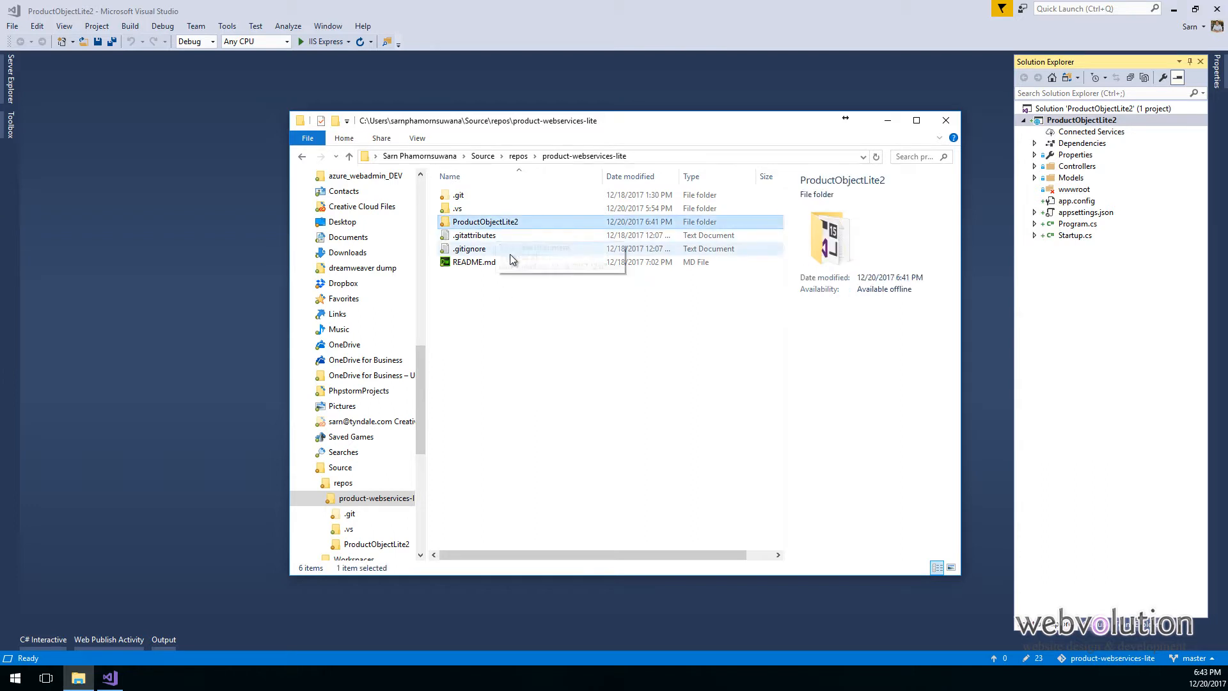
left_click(945, 120)
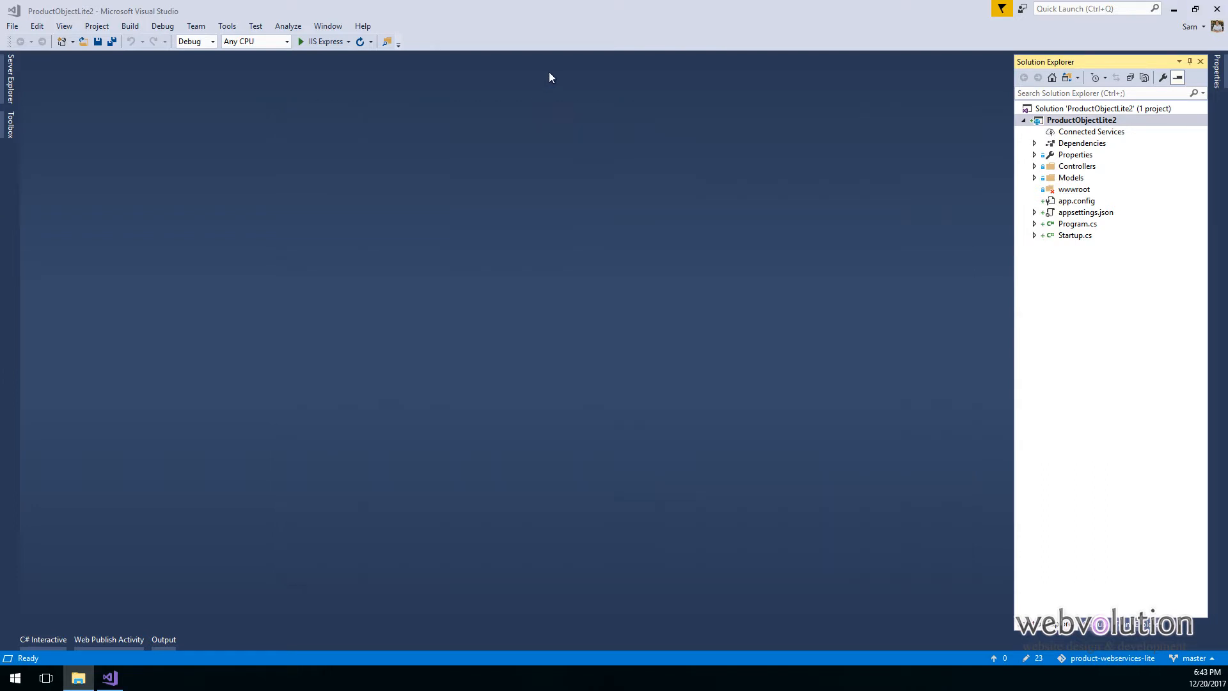
left_click(1082, 119)
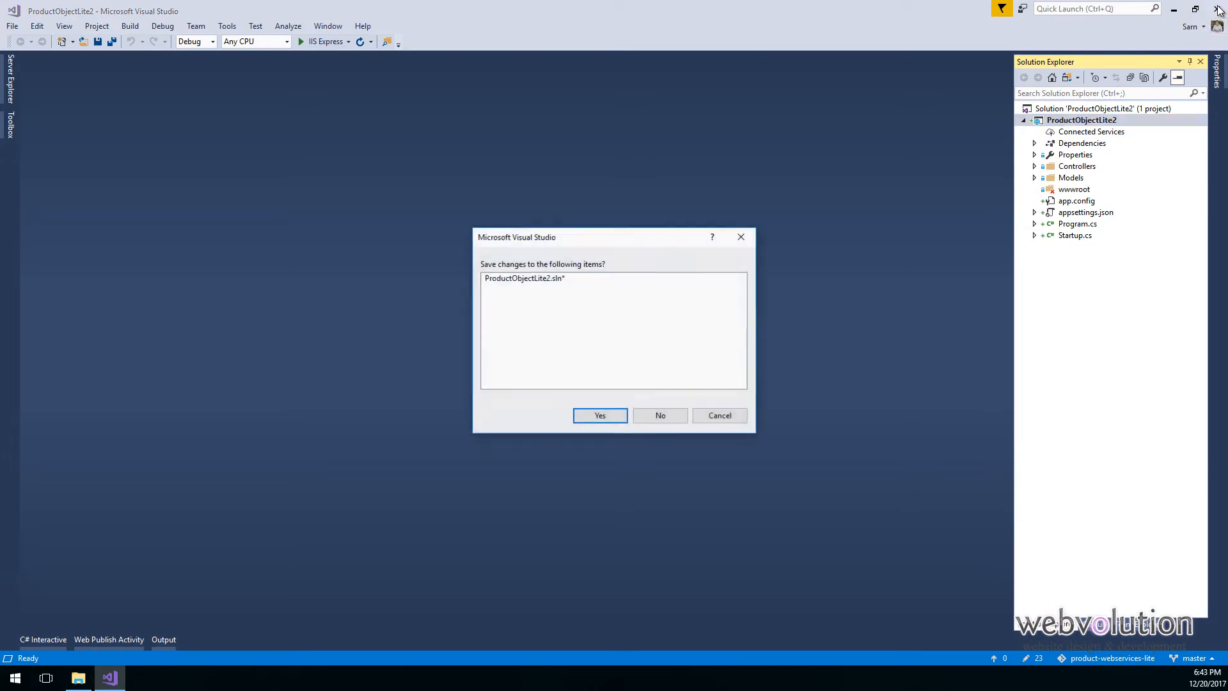
left_click(600, 415)
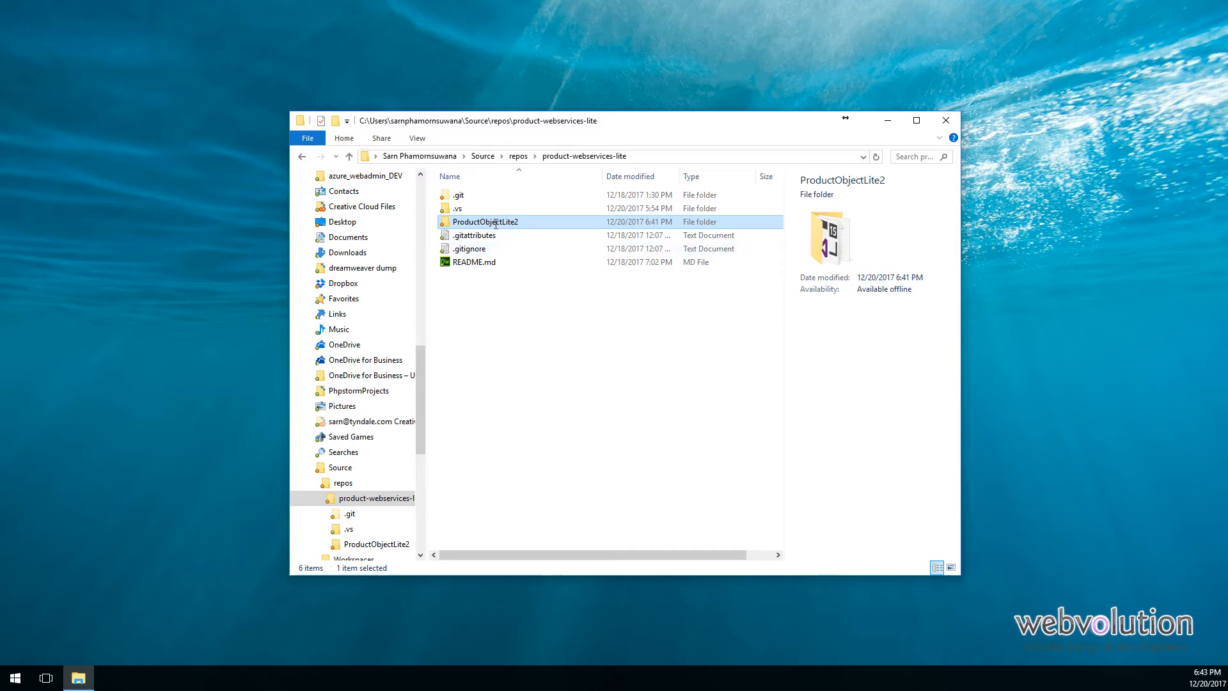
Rename the ProductObjectLite2 folder to ProductObject, retry the blocked rename, then rename the inner folder.
left_click(484, 222)
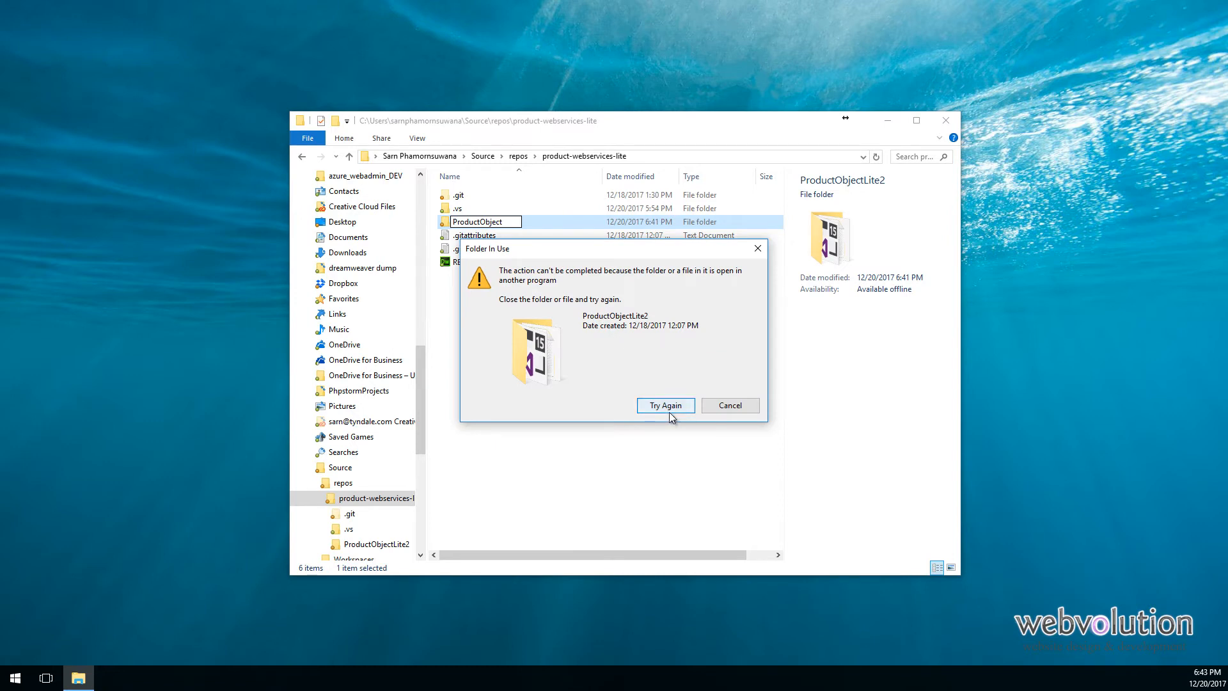
left_click(664, 405)
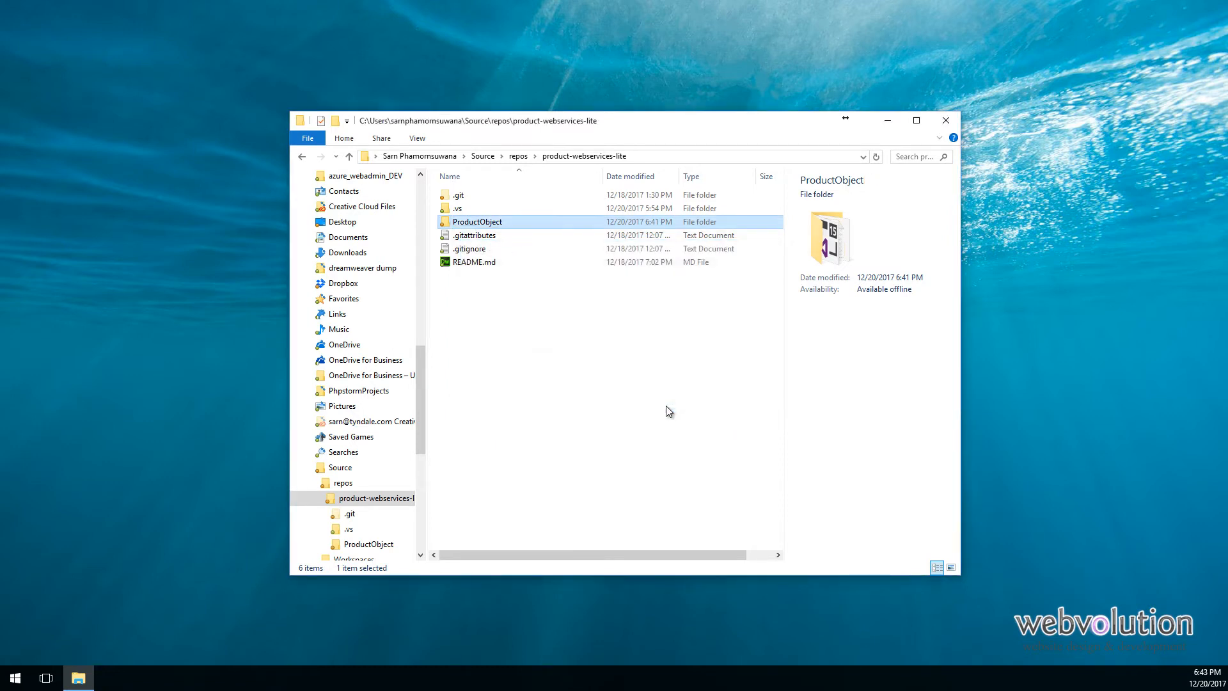
double_click(477, 222)
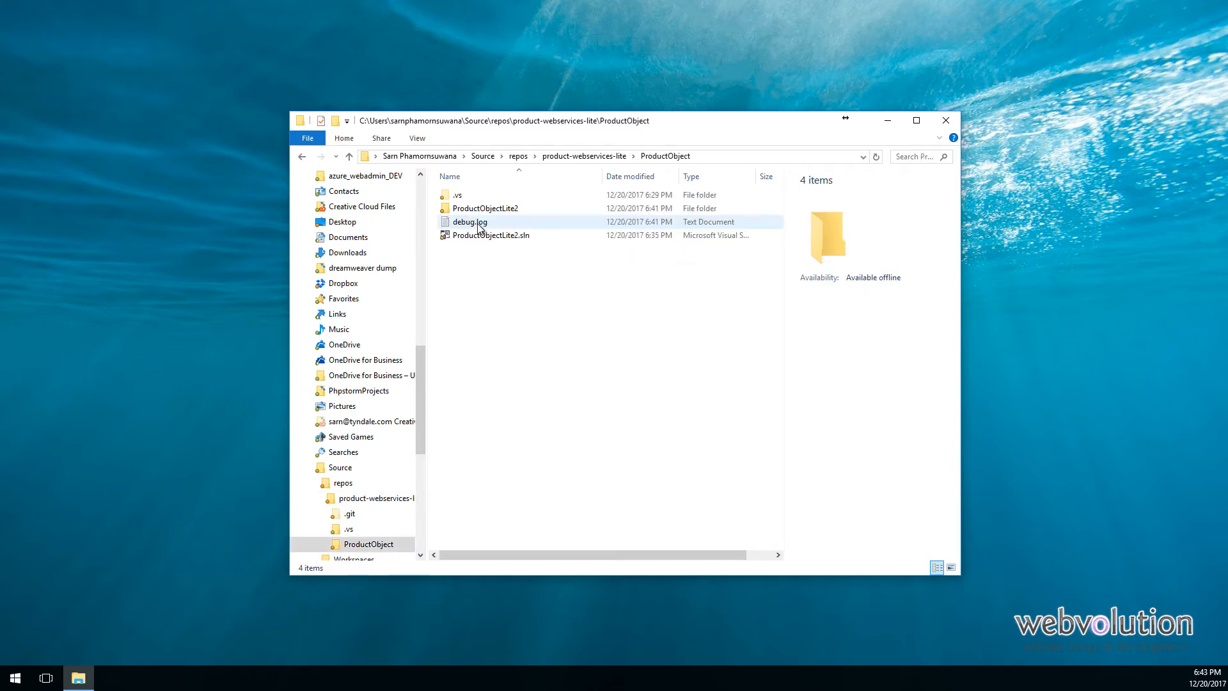
left_click(484, 209)
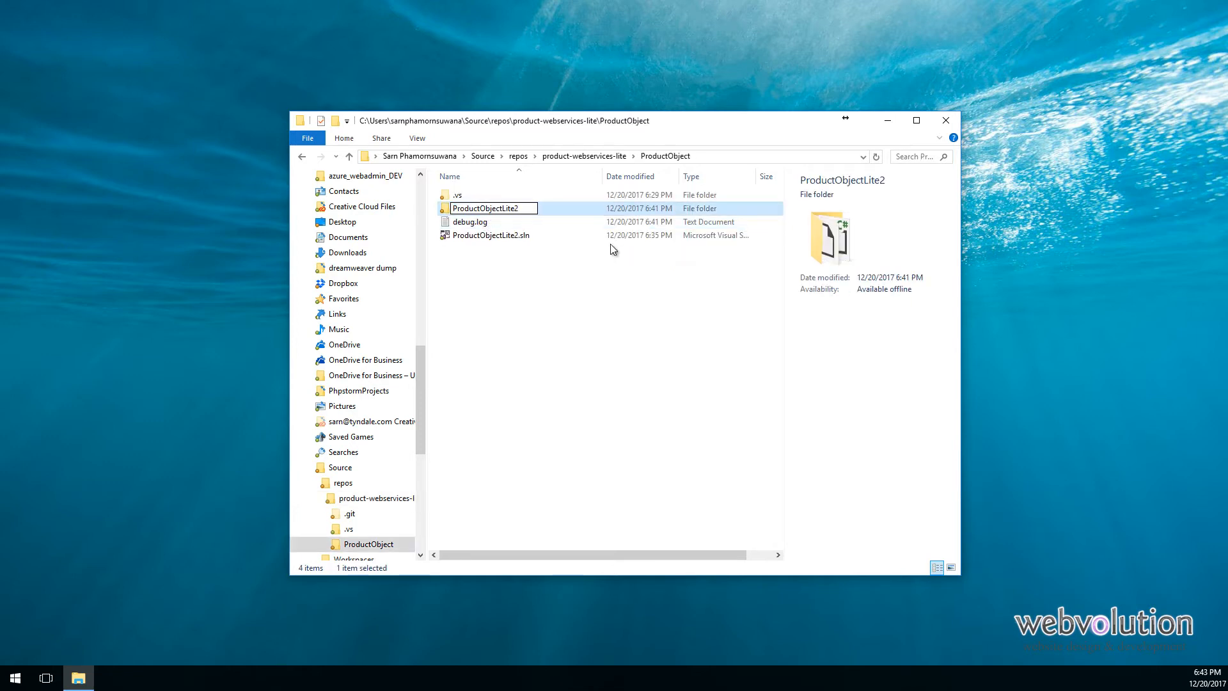
key("Backspace")
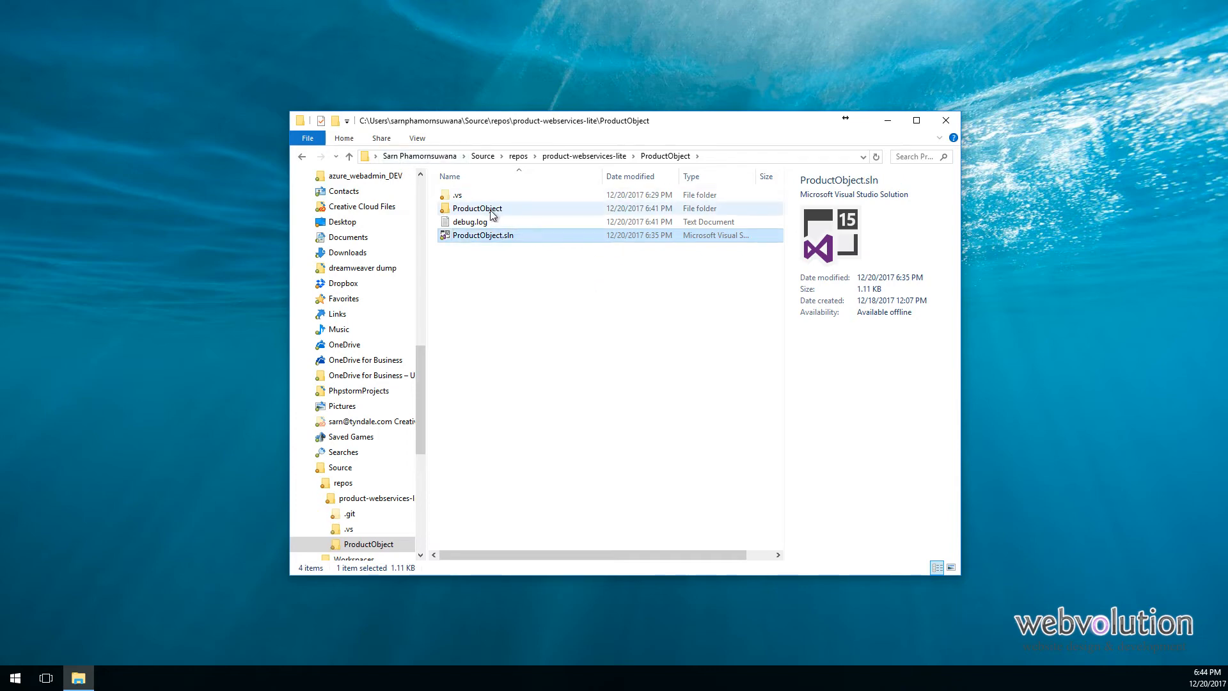
Rename the inner project file to ProductObject.csproj, then select ProductObject.sln one level up.
double_click(476, 208)
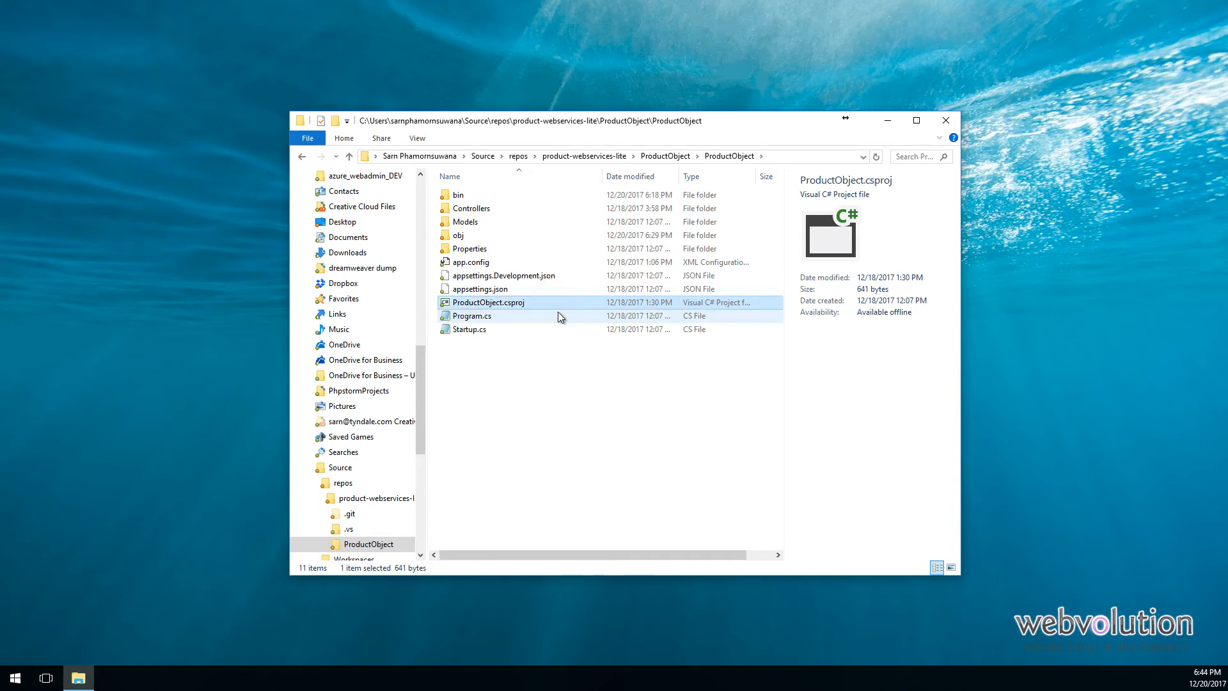
left_click(349, 156)
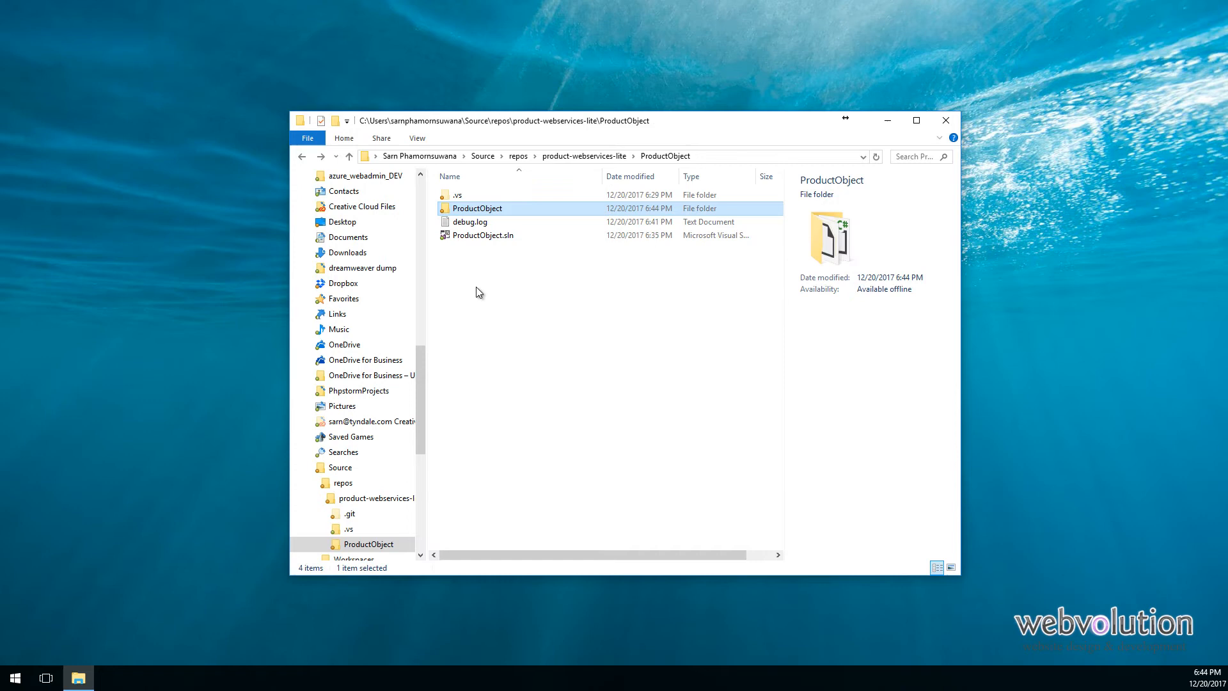
mouse_move(481, 238)
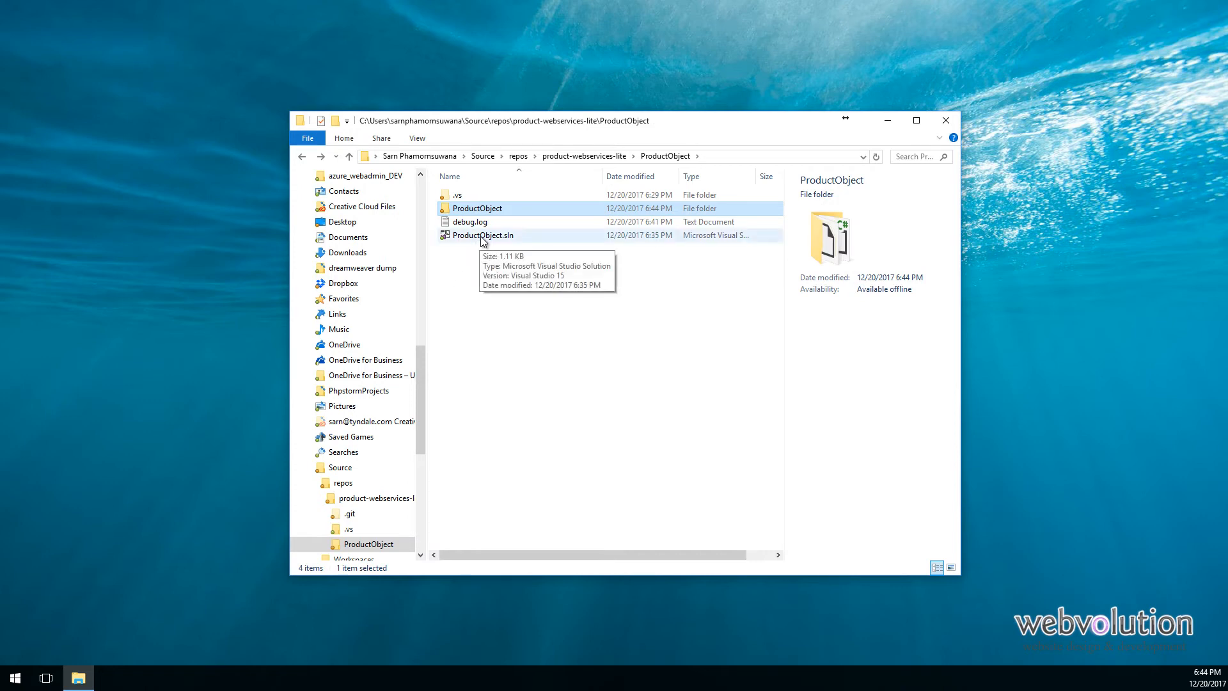
mouse_move(485, 241)
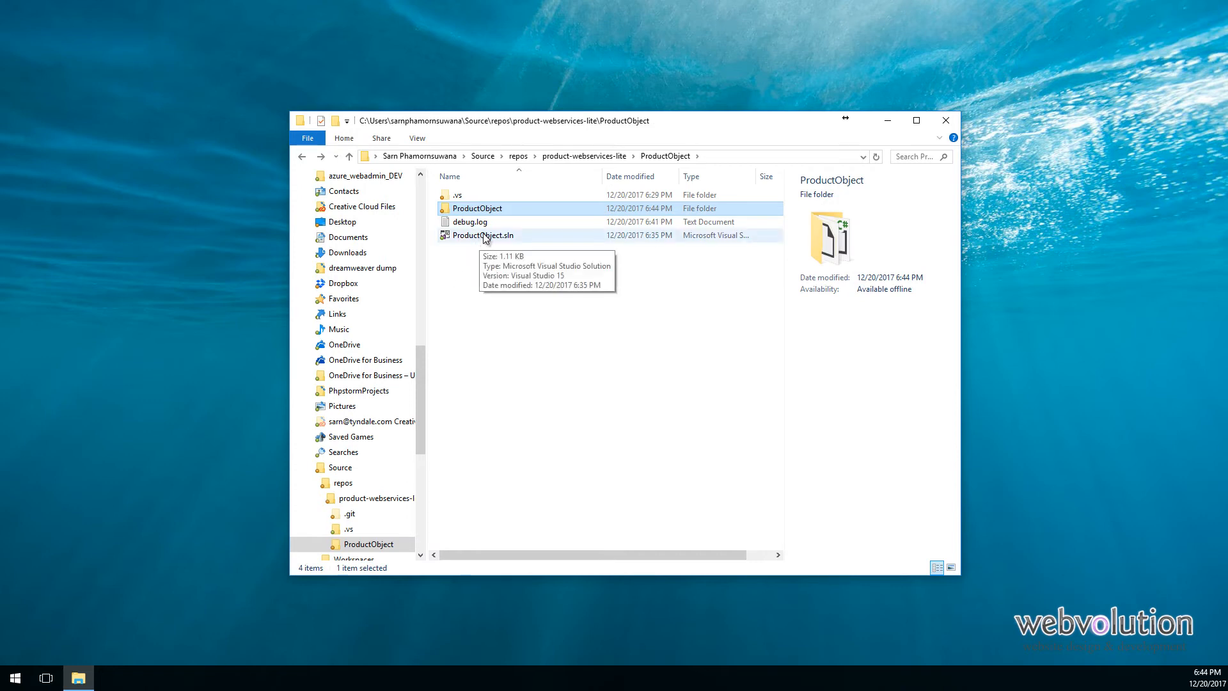
left_click(482, 234)
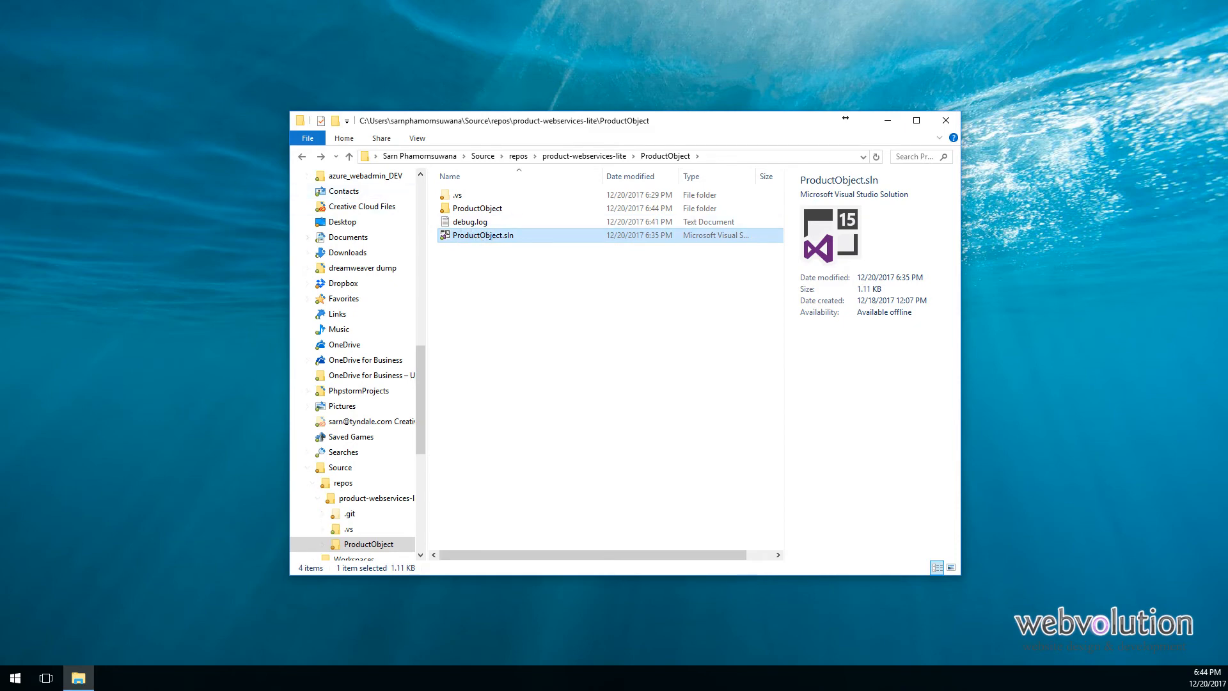
Open ProductObject.sln from File Explorer in Visual Studio.
double_click(483, 235)
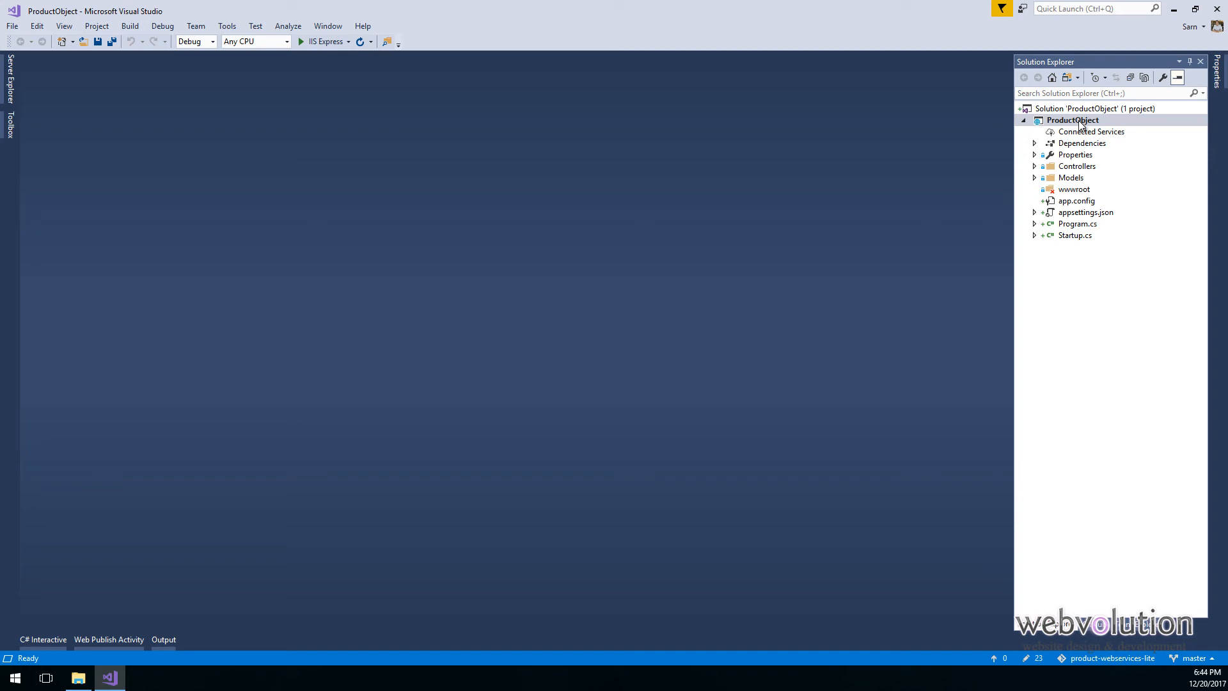
Remove the ProductObject project from Solution Explorer and confirm, leaving zero projects.
right_click(1074, 120)
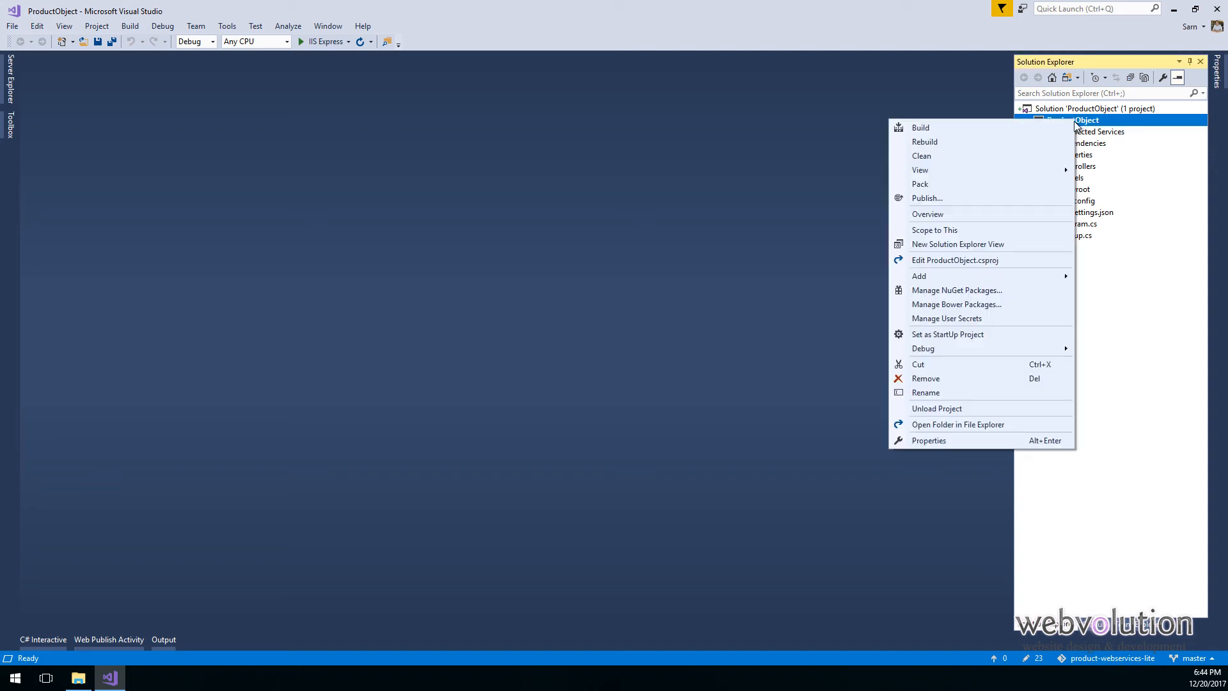
left_click(926, 378)
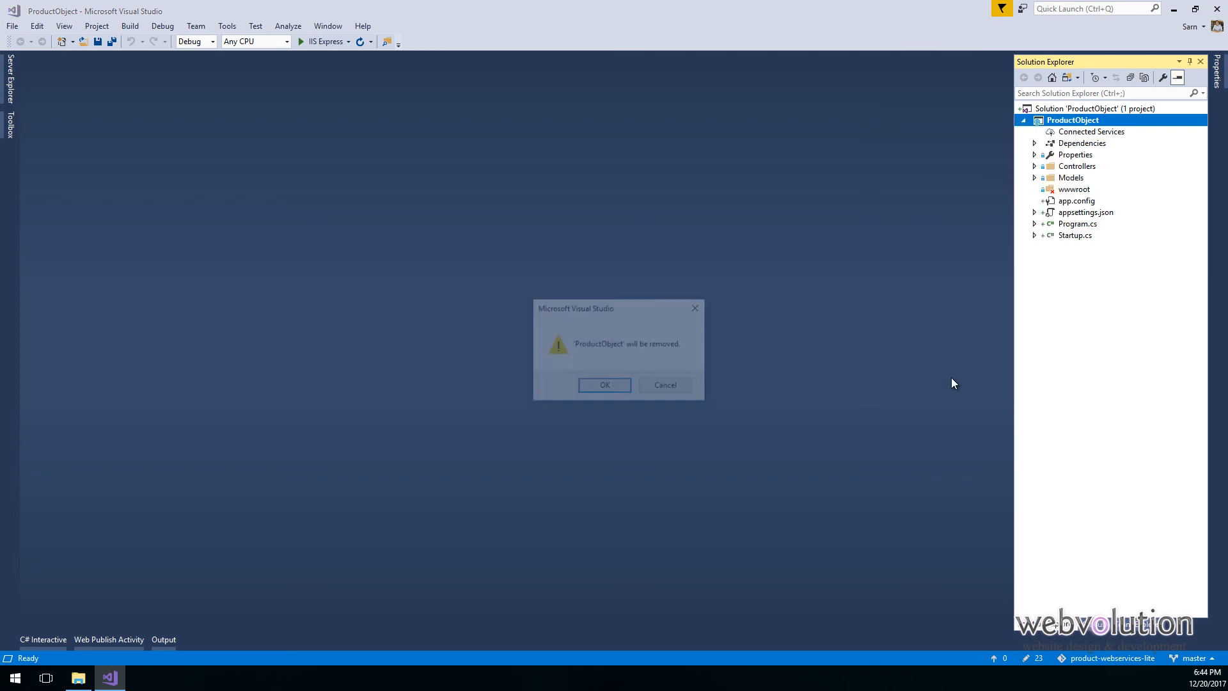
left_click(604, 384)
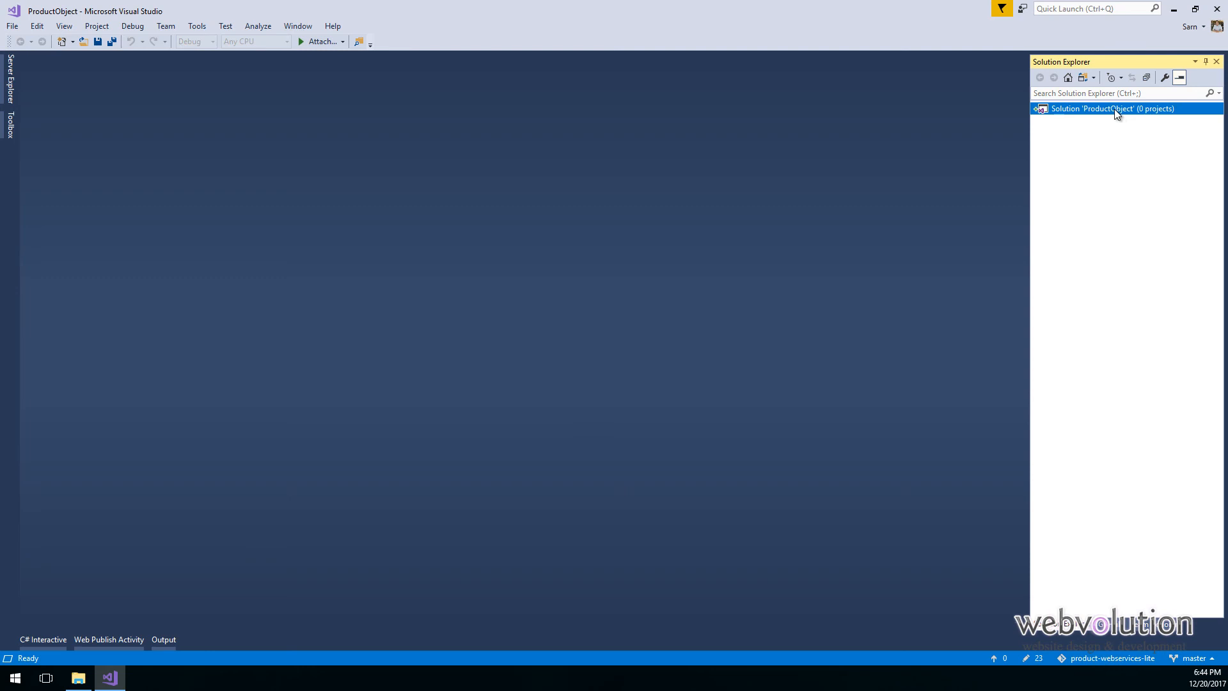
Add ProductObject\ProductObject.csproj as an existing project, then bring File Explorer forward.
right_click(1112, 109)
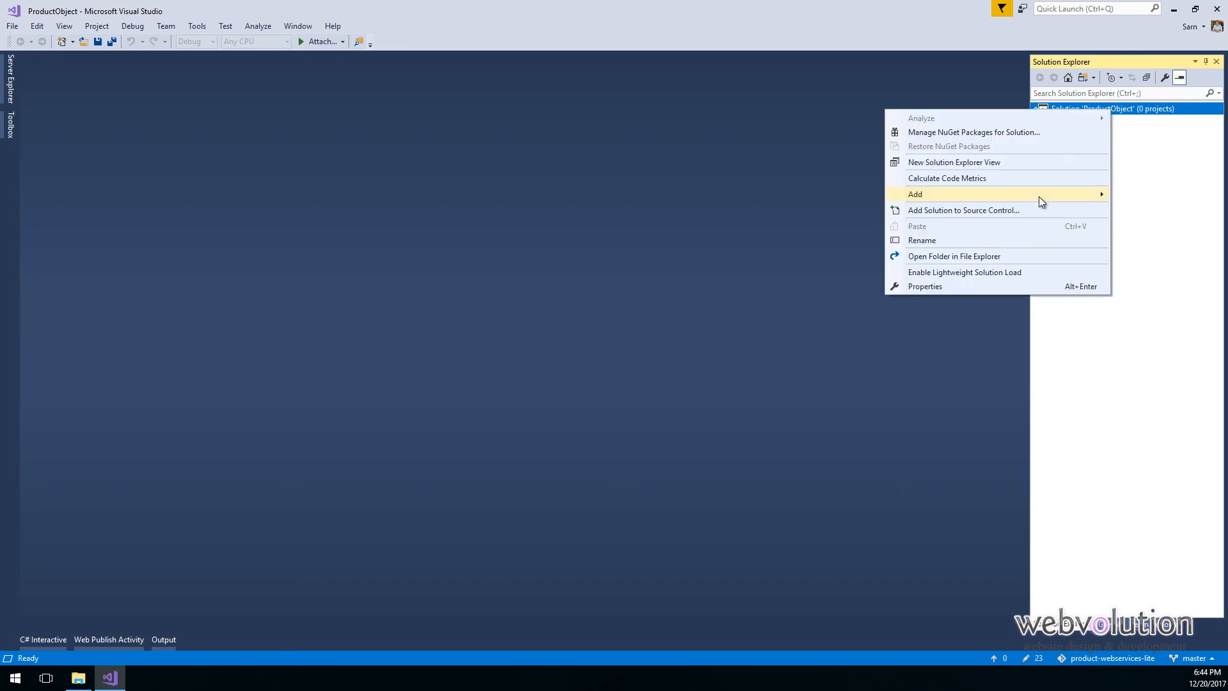
left_click(915, 193)
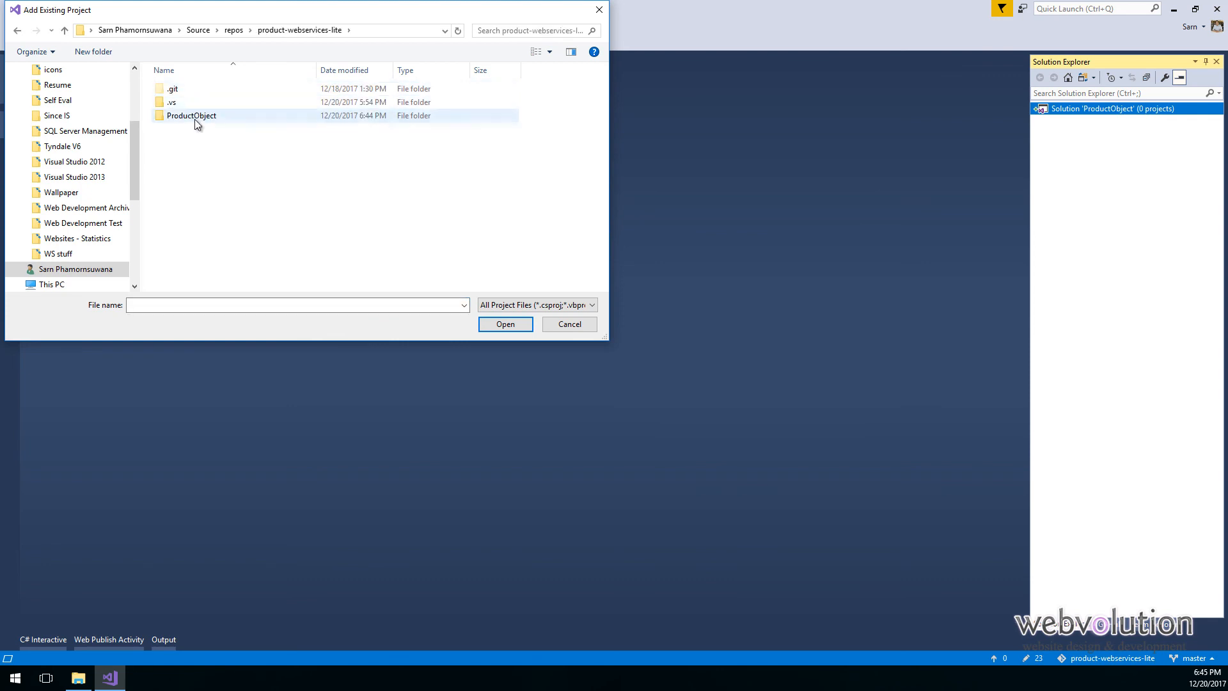
double_click(191, 116)
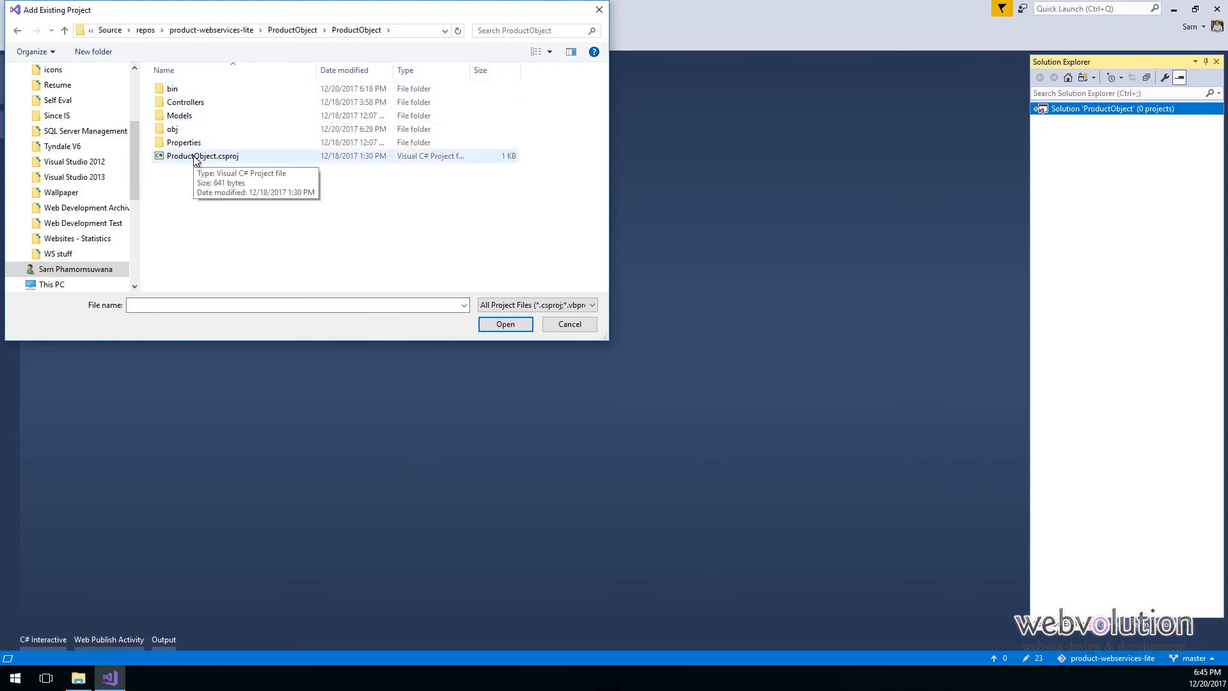
left_click(506, 324)
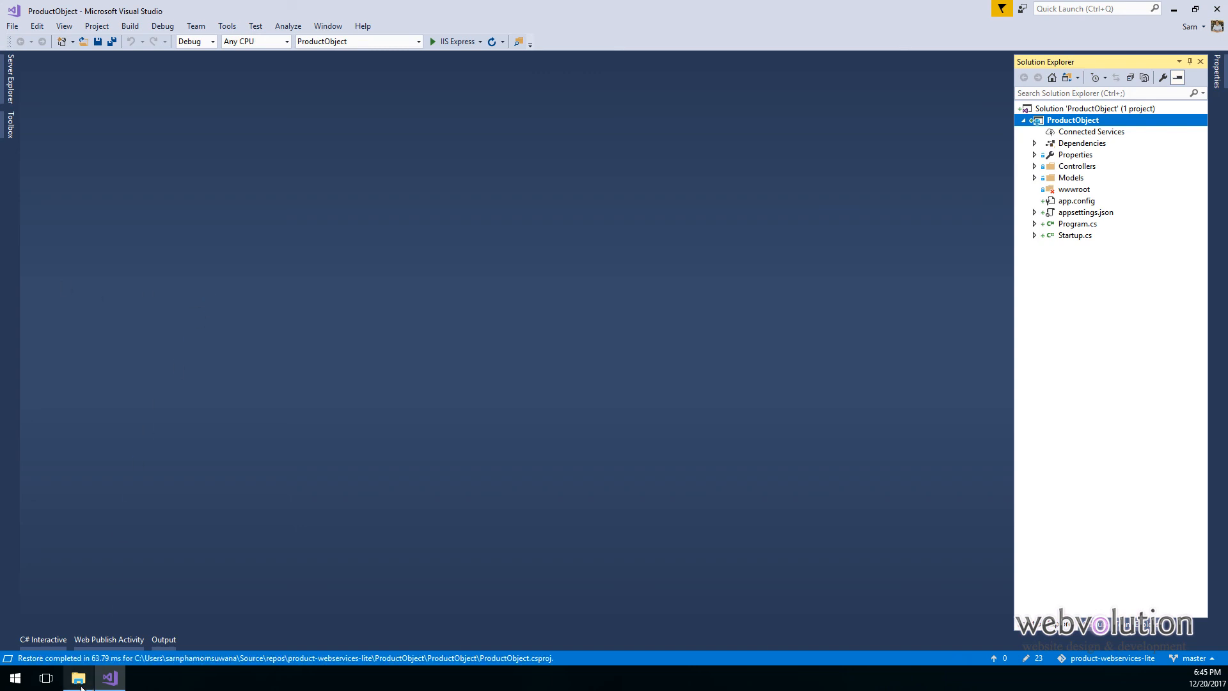
left_click(77, 678)
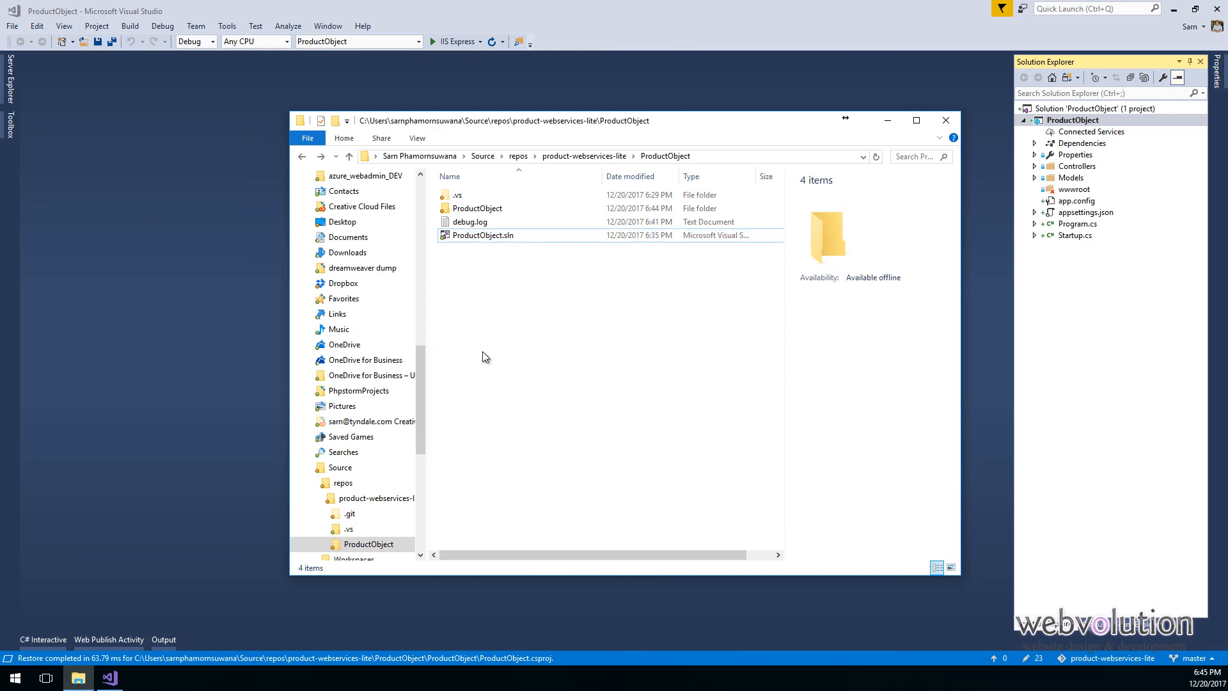